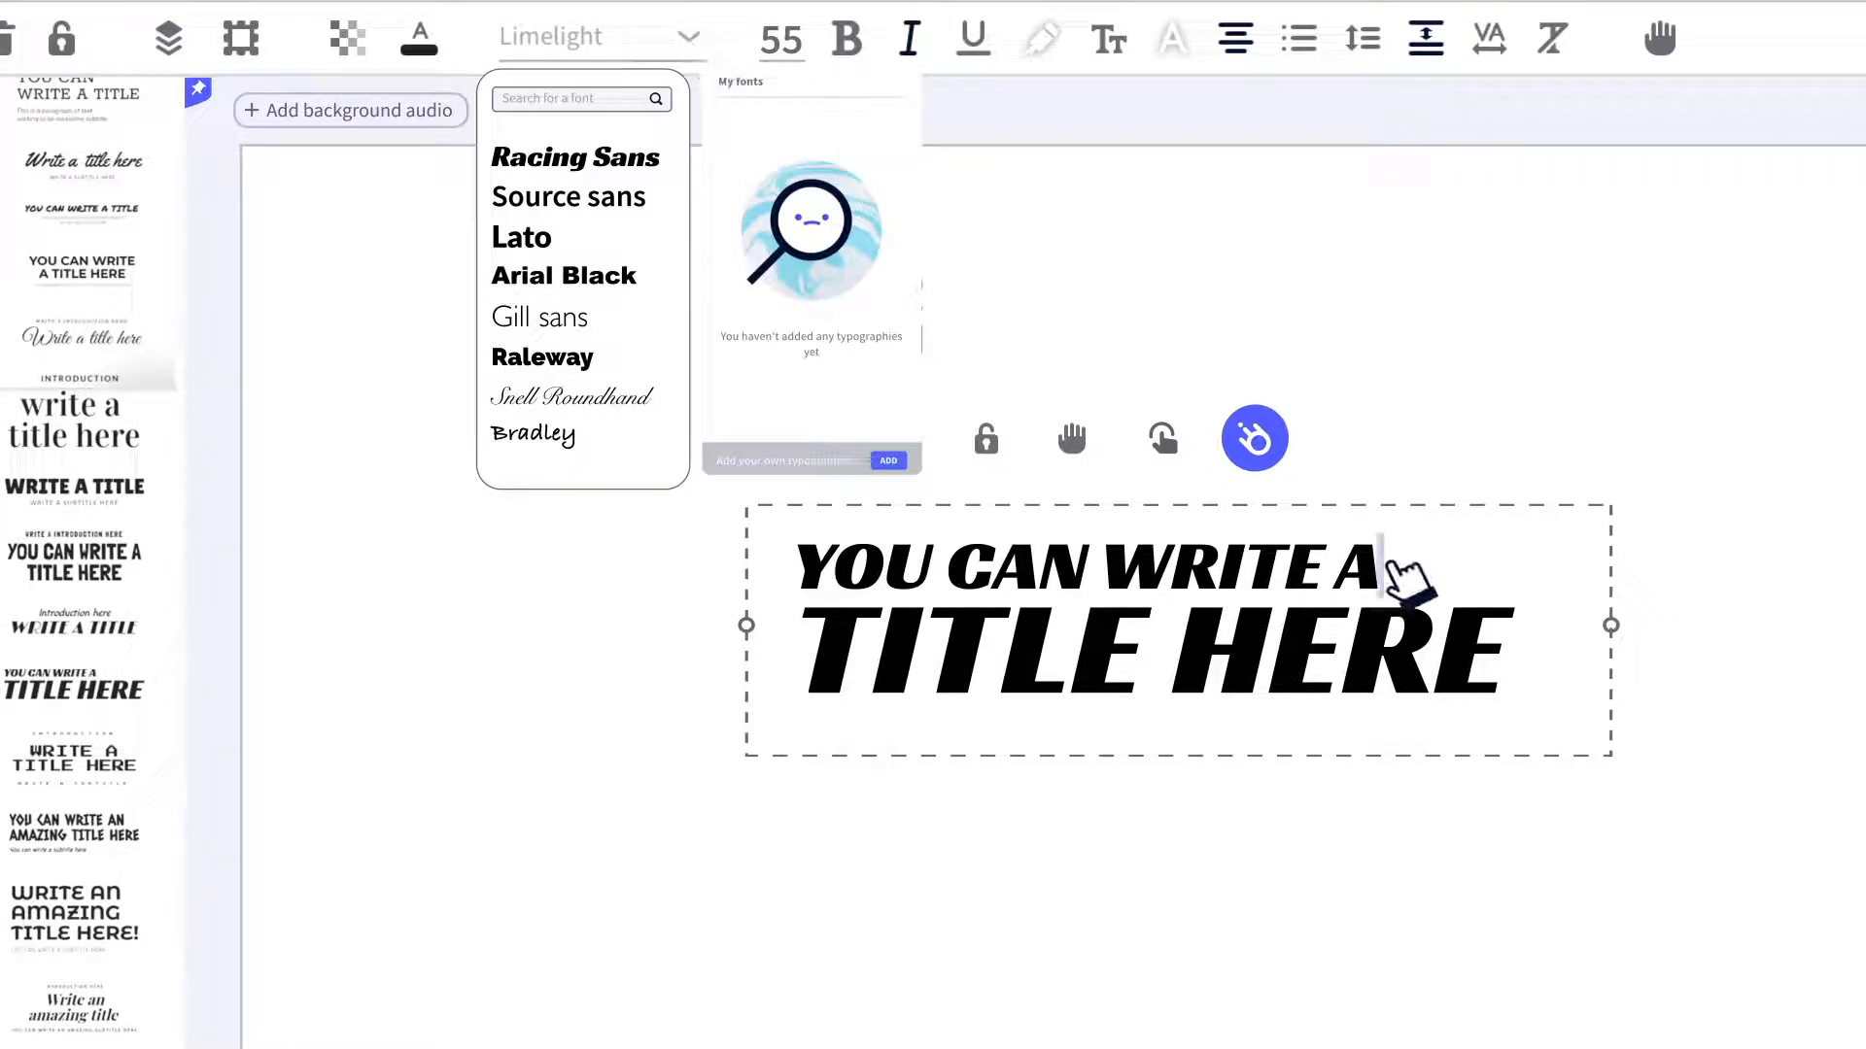
# - Apply a different font from the toolbar font list to the title text
pyautogui.click(1236, 37)
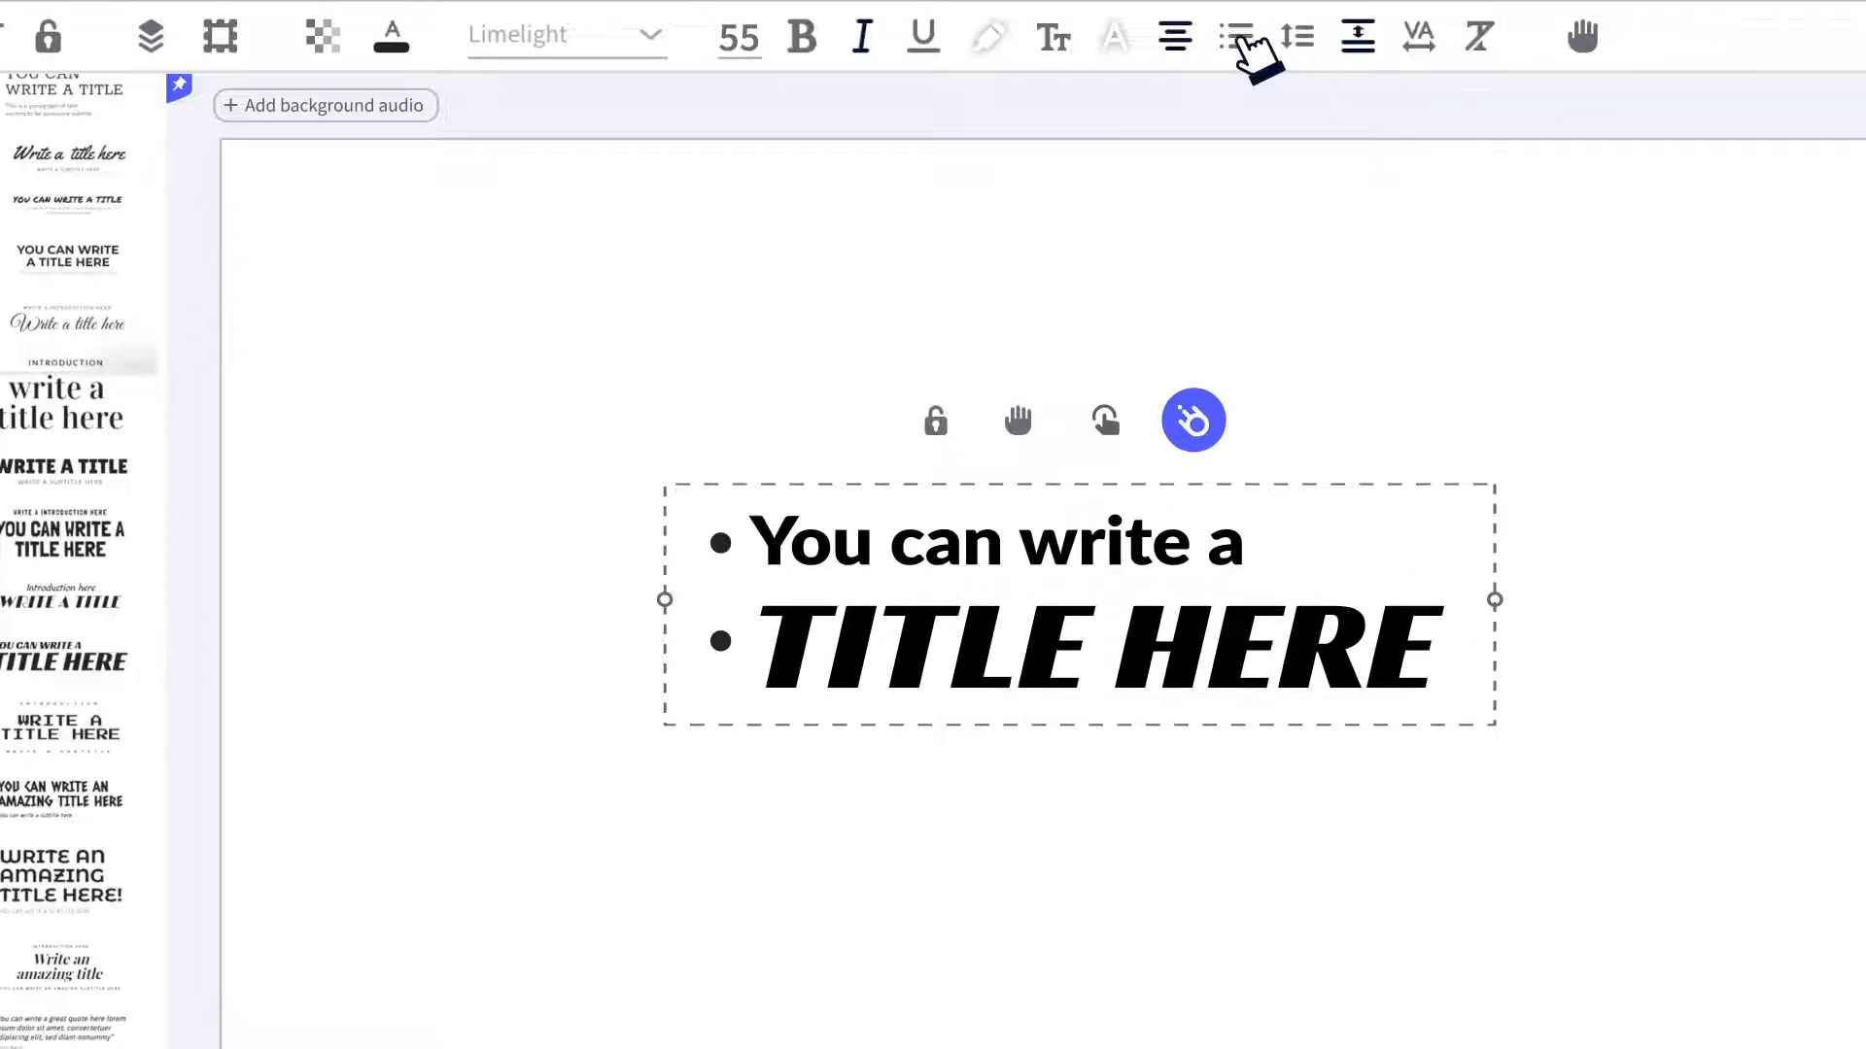